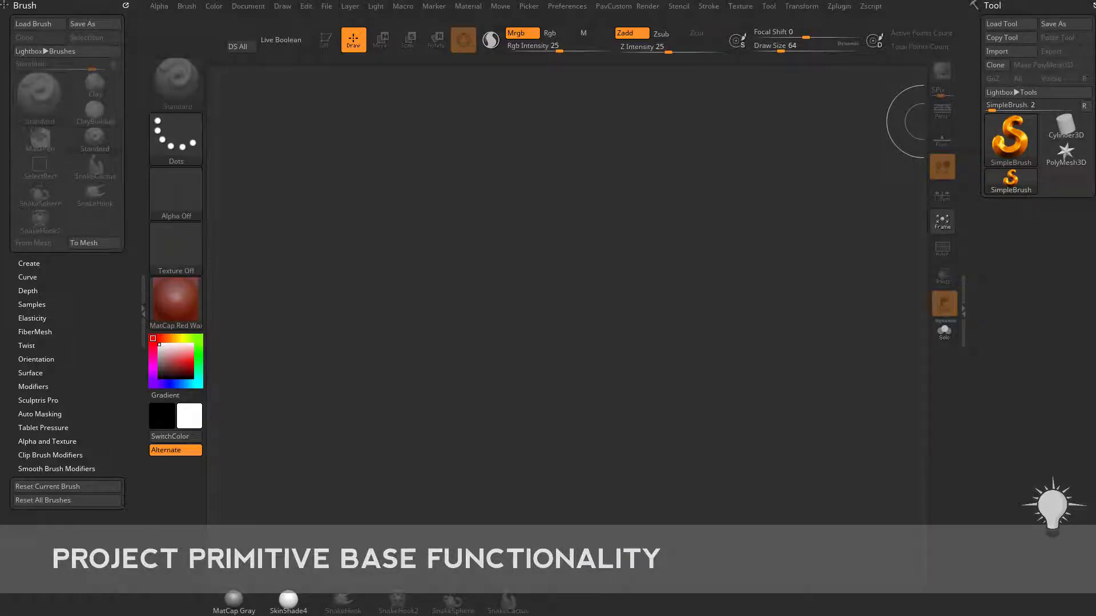
- Create a Cube3D primitive and assign it the MatCap Gray material
left_click(1011, 139)
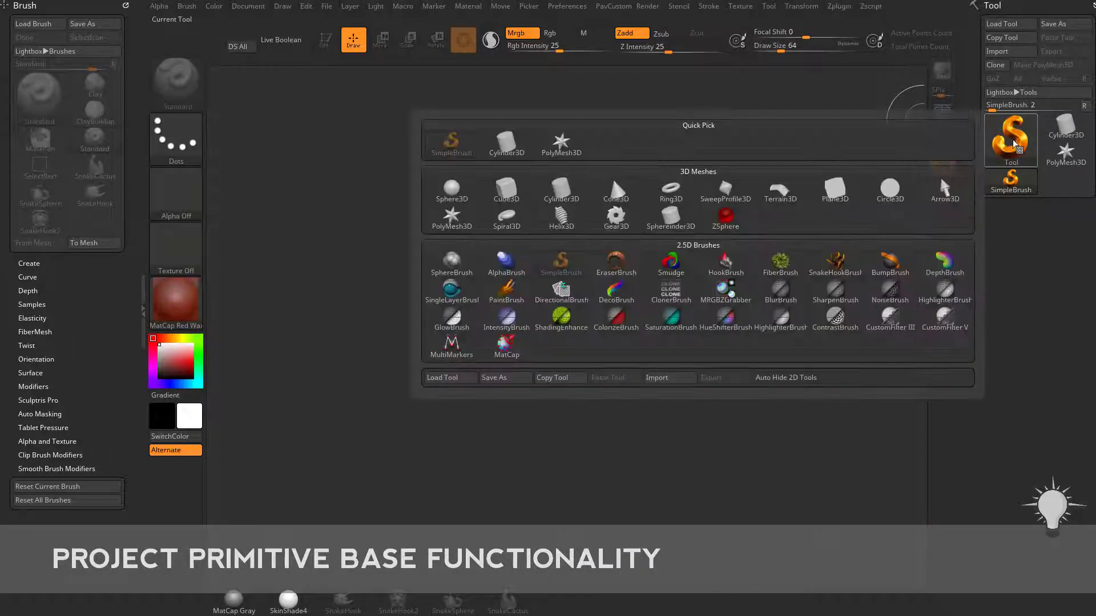
left_click(506, 190)
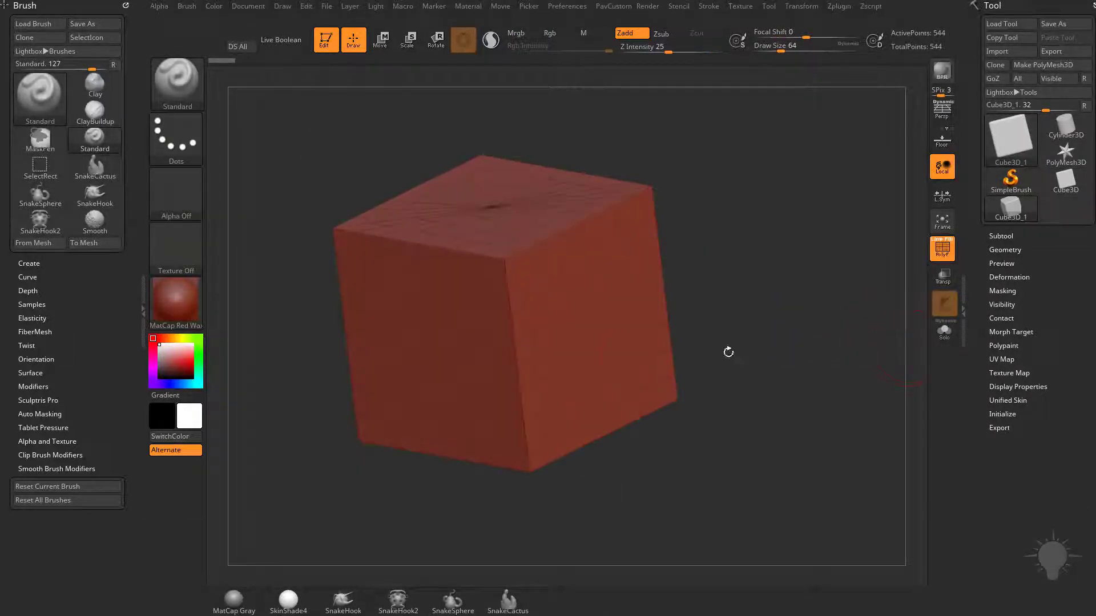
left_click(490, 40)
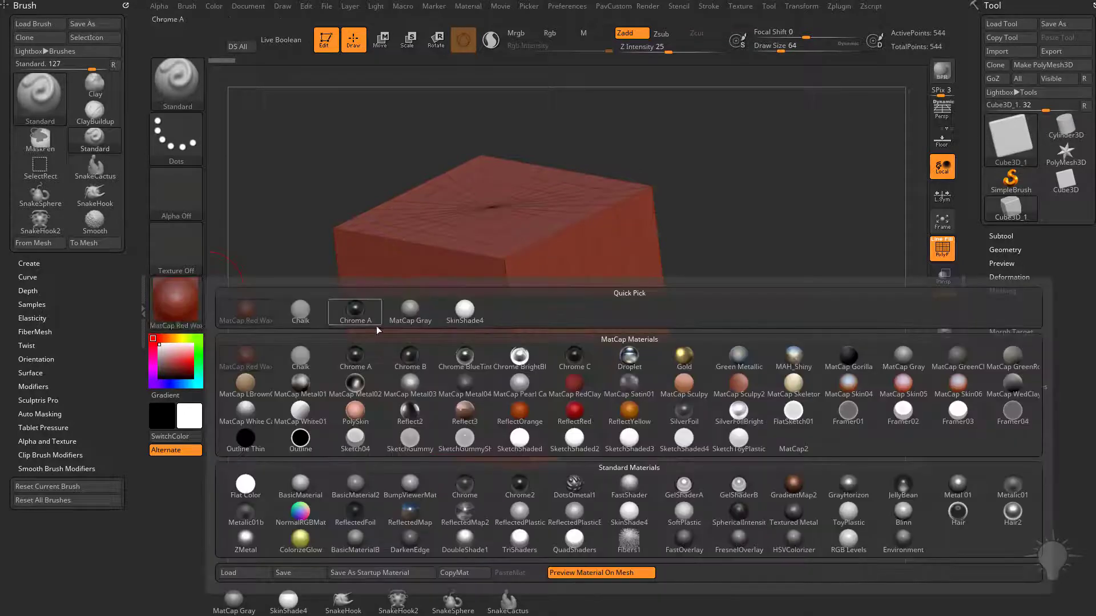
left_click(410, 311)
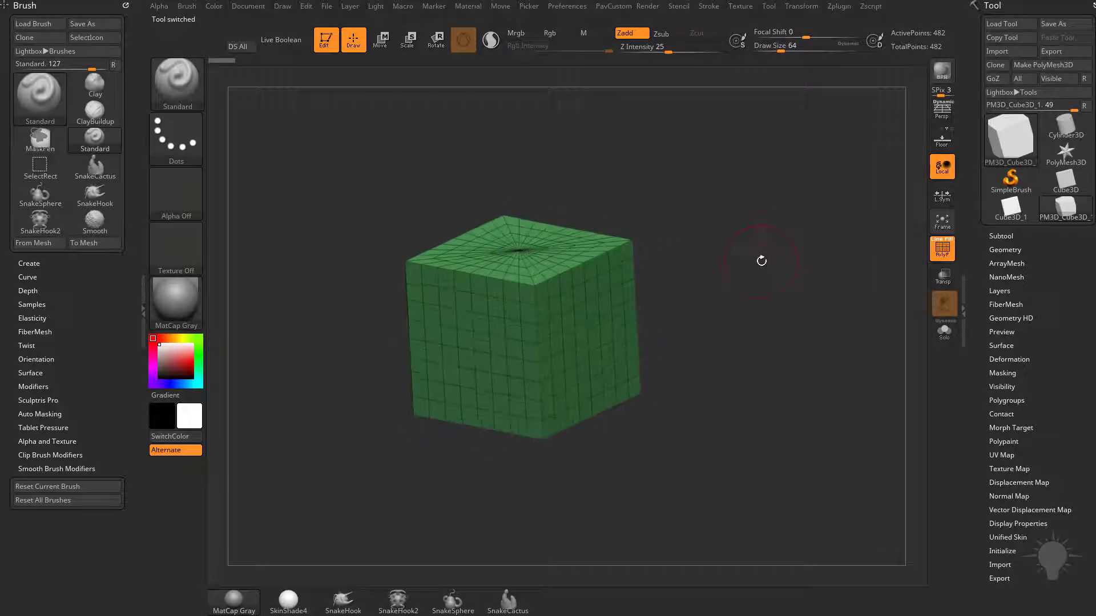
- Activate Move (W) so the Gizmo3D appears on the polymesh cube
left_click(381, 40)
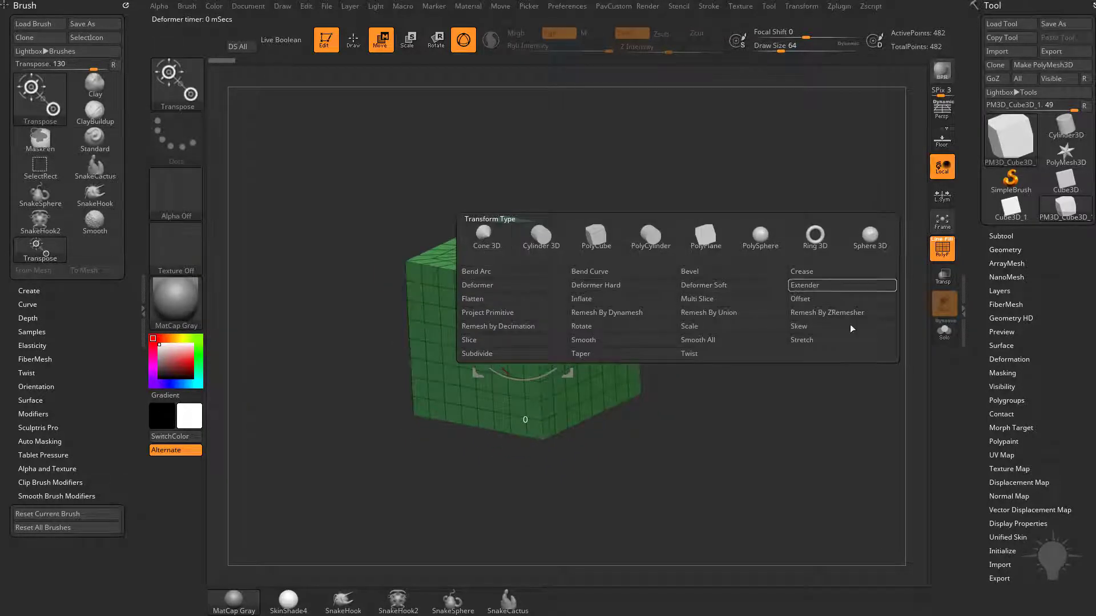
mouse_move(758, 320)
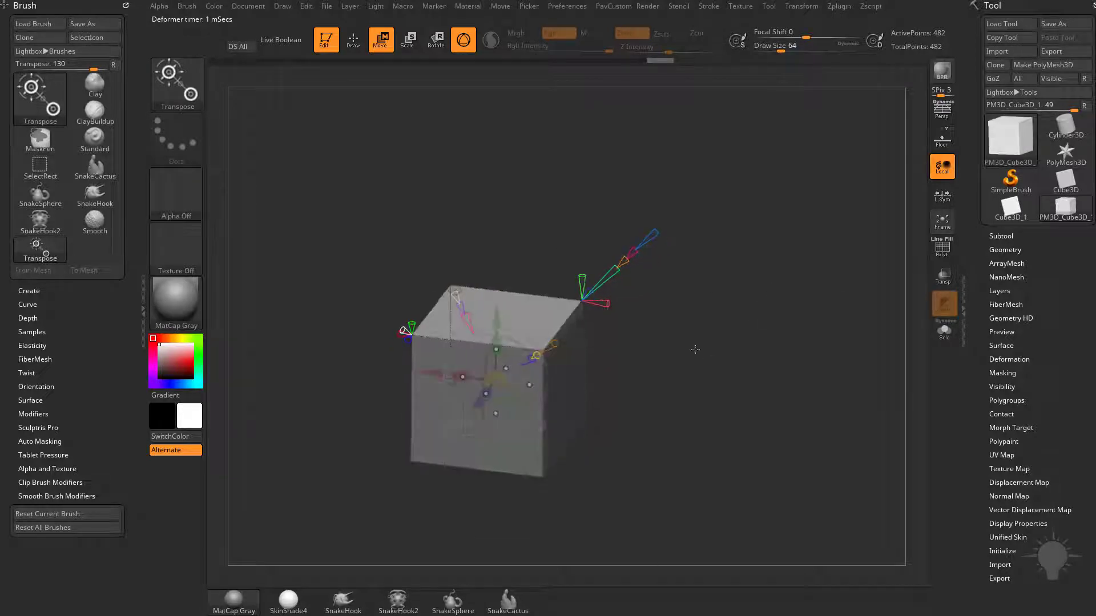
- Lift the Project Primitive's wireframe box upward above the cube
left_click(406, 40)
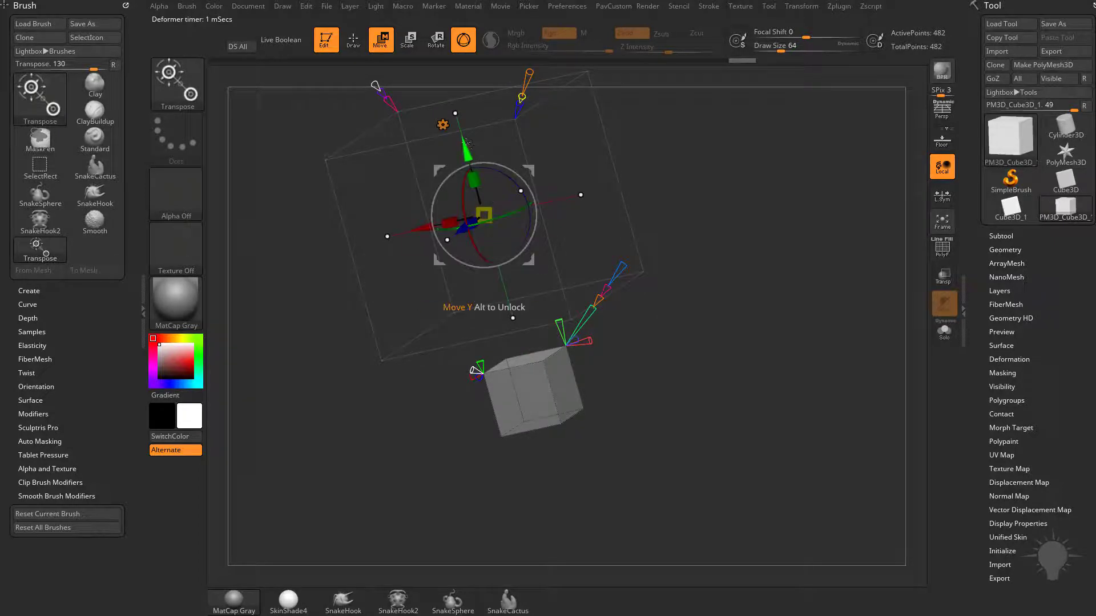
- Set the Project Primitive shape to Sphere so it overlaps the cube
left_click(442, 126)
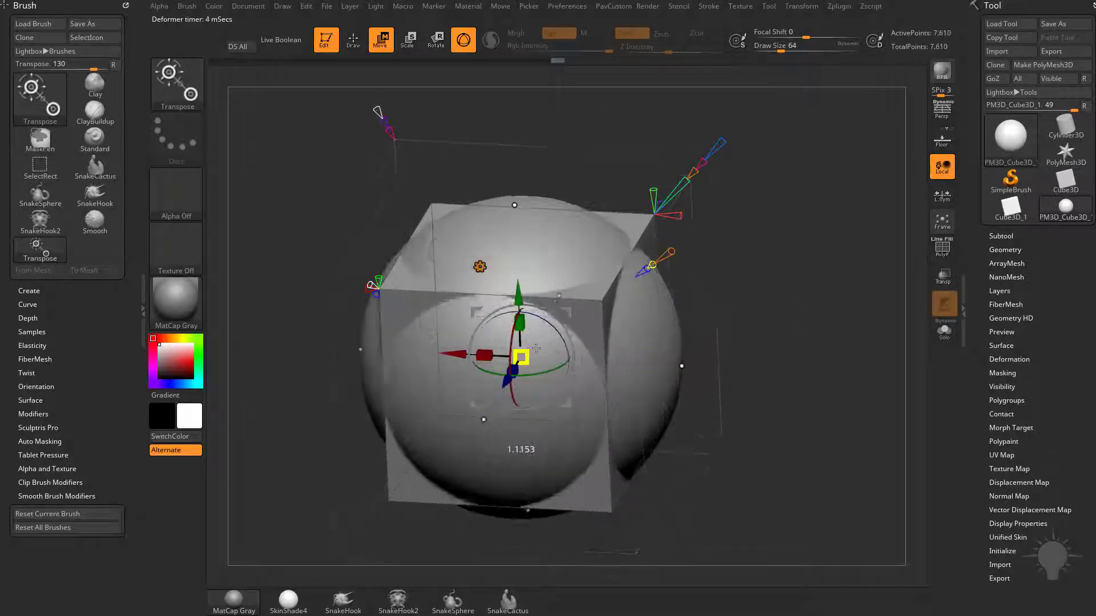
- Switch the sphere to cut mode and push it down into the cube's top face
left_click(942, 249)
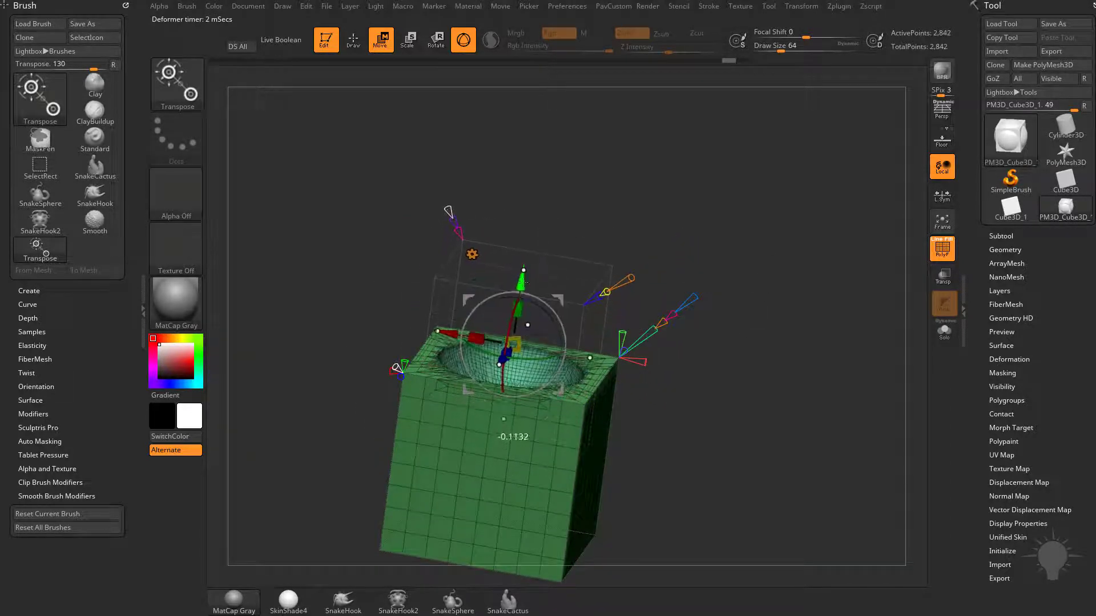
left_click_drag(520, 294, 521, 349)
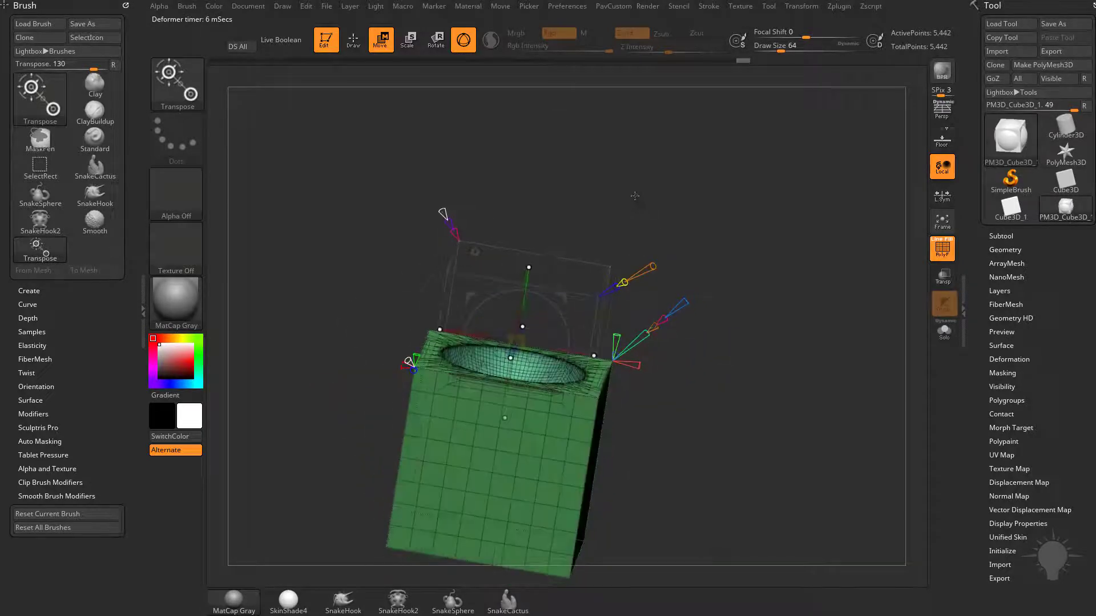